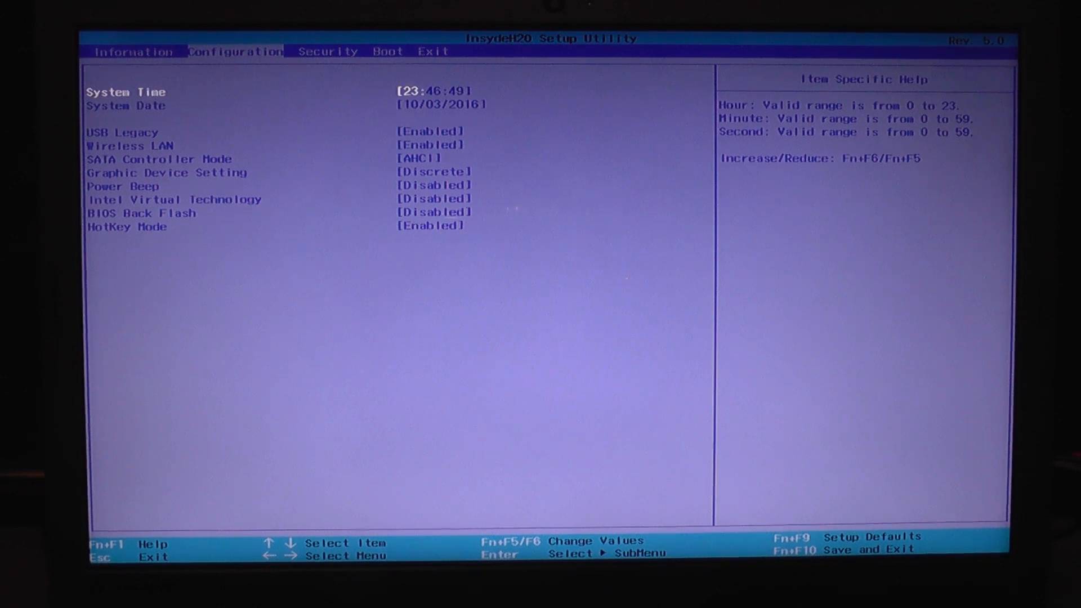
Move from Configuration to the Boot tab showing hard drive, DVD and Realtek network boot order
{"action": "key", "text": "Down"}
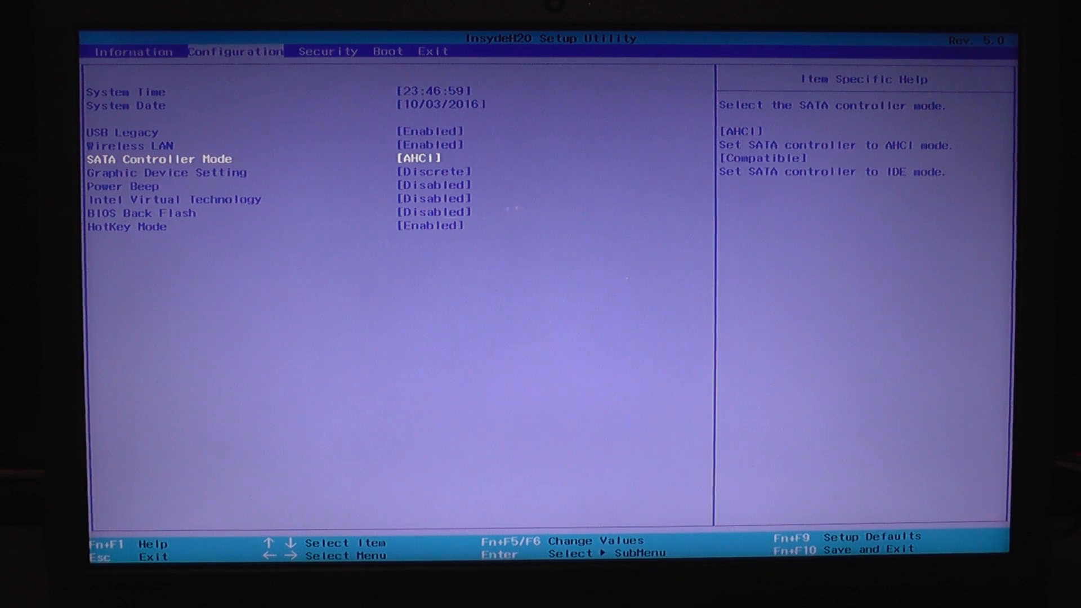
{"action": "key", "text": "Right"}
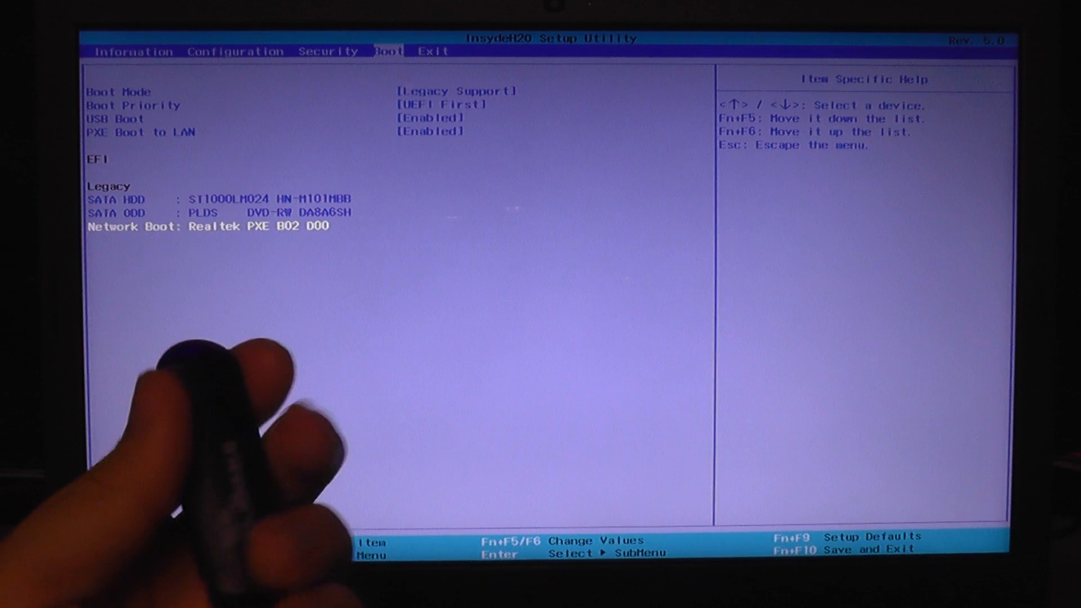